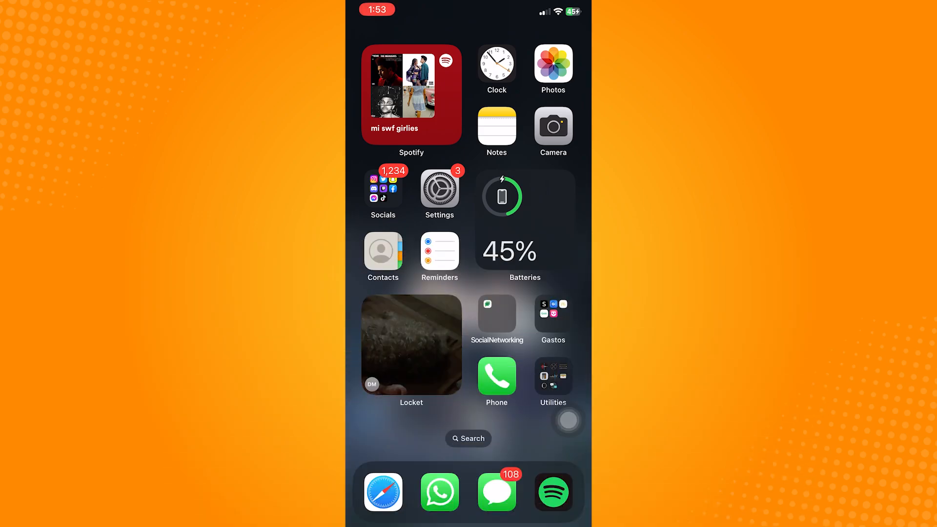
Scroll down the main Settings list from the Home Screen launch
{"action": "scroll", "scroll_direction": "down", "scroll_amount": 3}
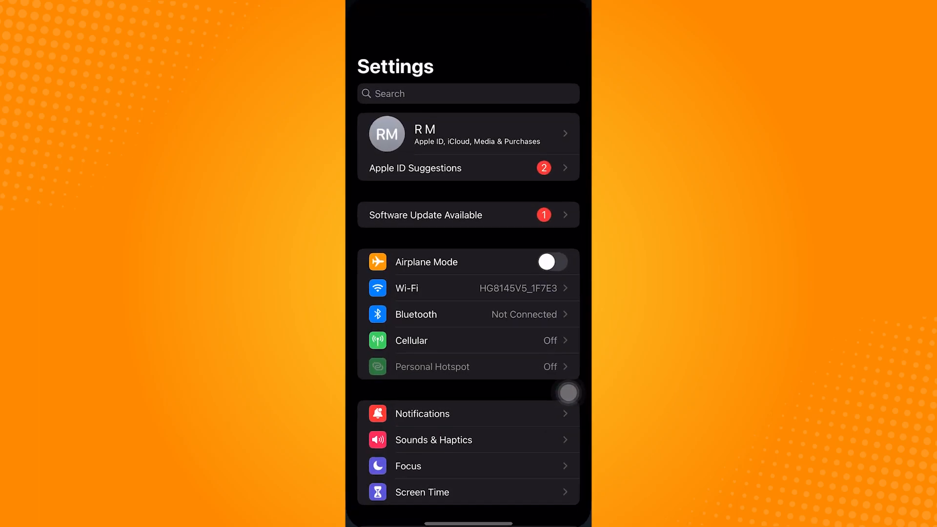
{"action": "scroll", "scroll_direction": "down", "scroll_amount": 3}
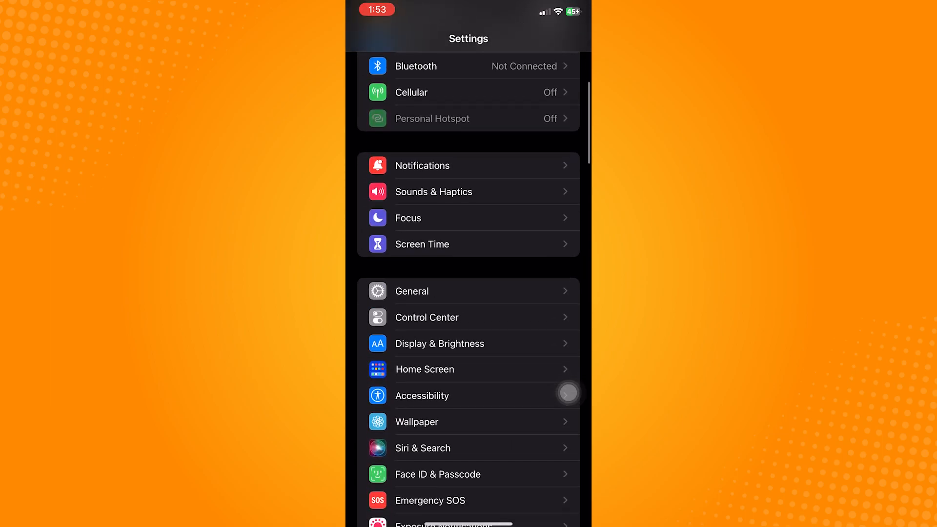
Open Control Center settings and scroll past Included Controls through More Controls
{"action": "left_click", "coordinate": [427, 317]}
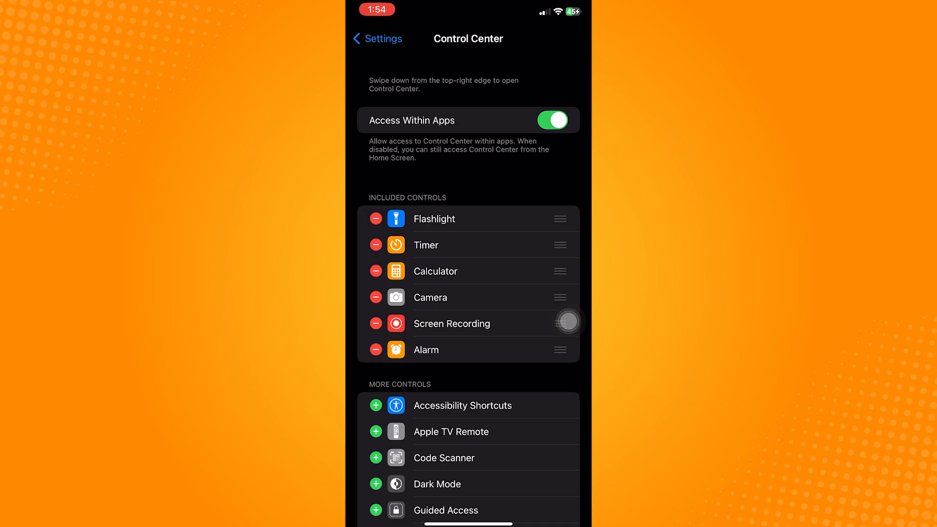
{"action": "scroll", "scroll_direction": "down", "scroll_amount": 3}
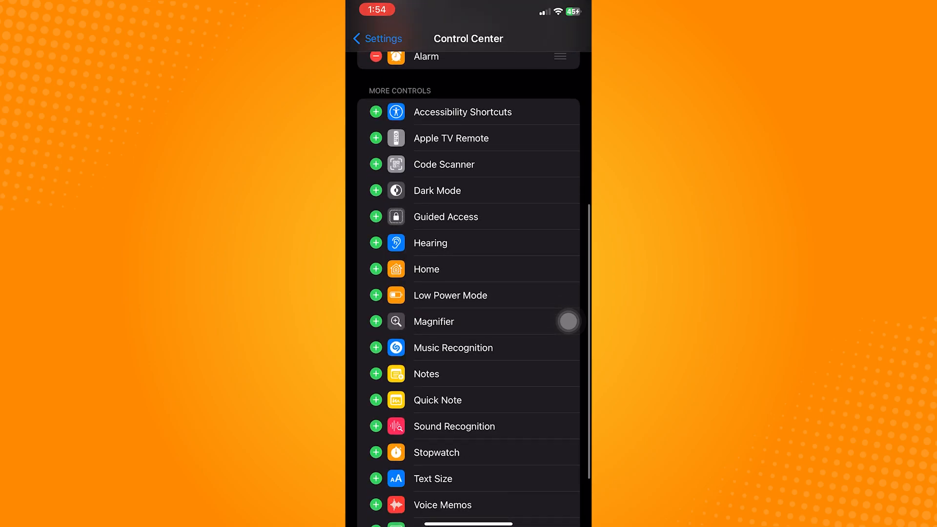